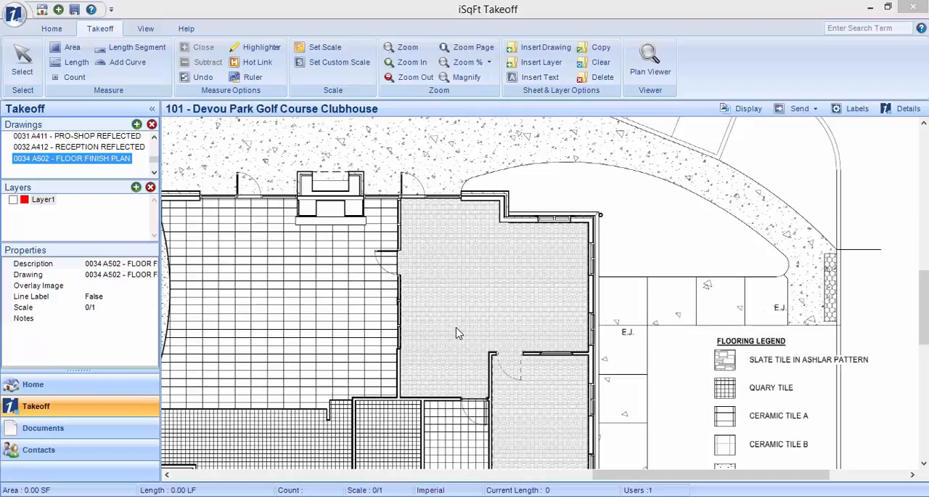
mouse_move(383, 302)
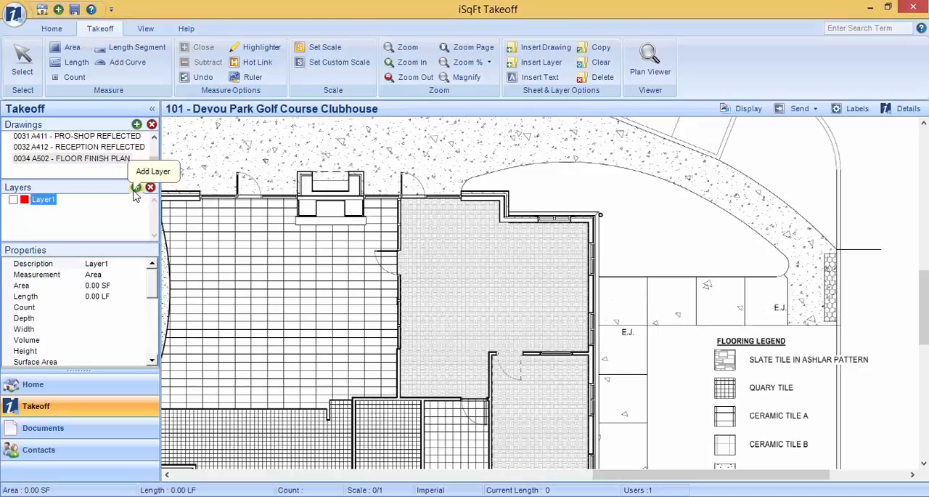
Step: Show the Standard Layers library and pick the Flooring group
left_click(136, 188)
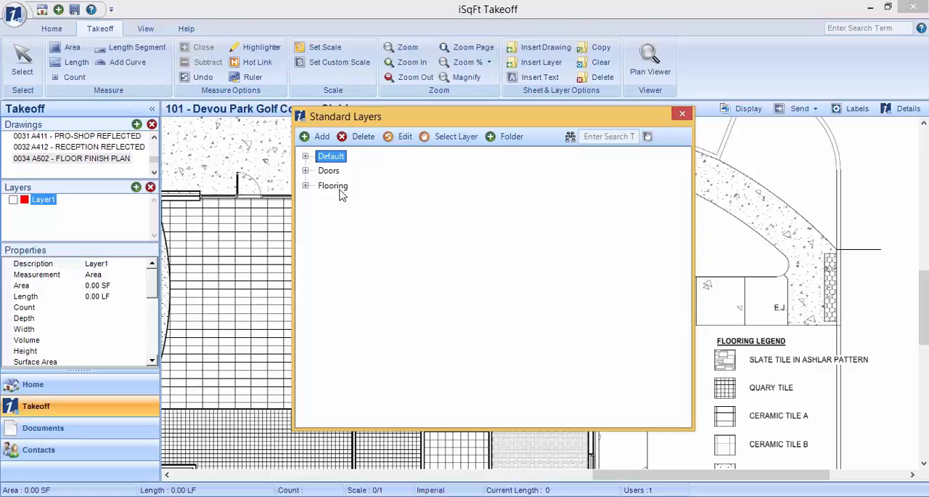
left_click(334, 186)
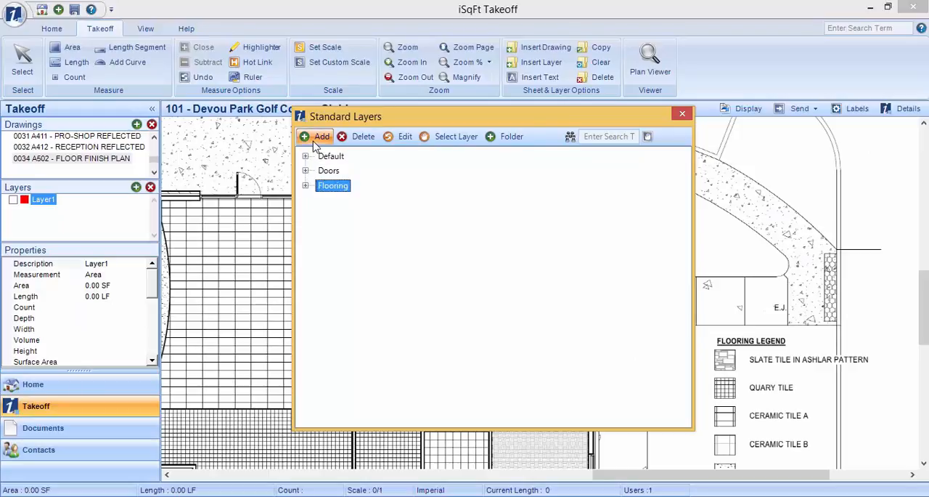
Step: Start a new Flooring layer 'Rubber Base 6"' measuring Length, coloured orange, with Solid line style
left_click(322, 136)
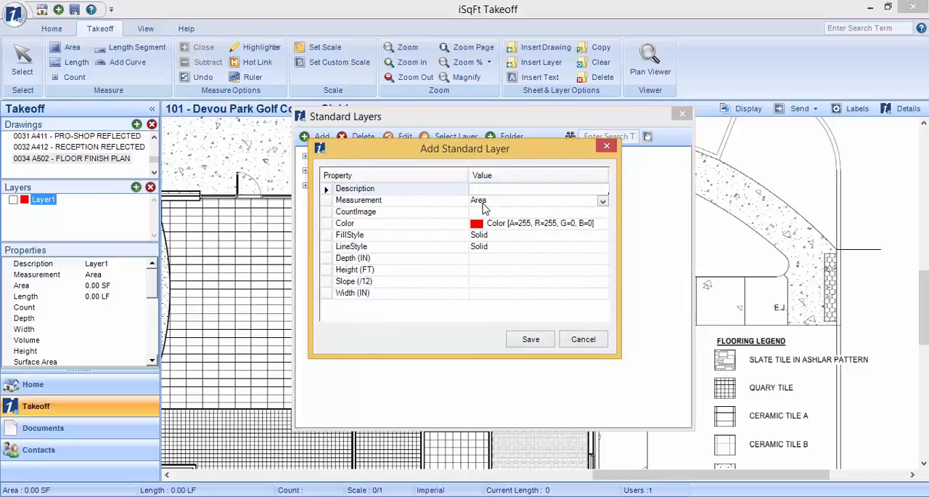
type("Rubber Base 6\"")
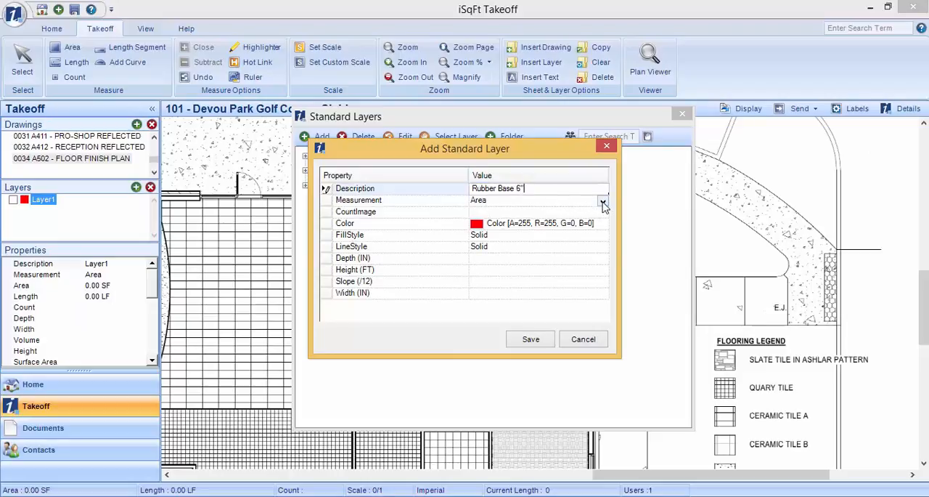
left_click(603, 201)
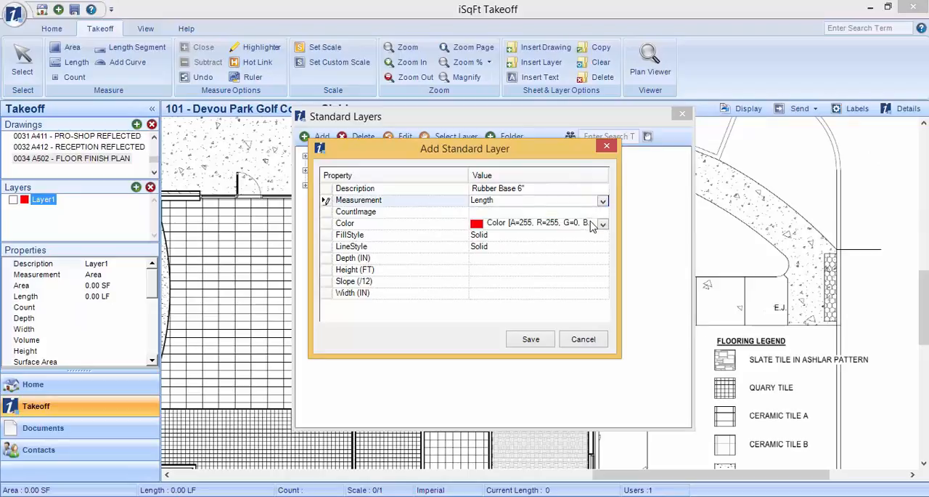
left_click(603, 223)
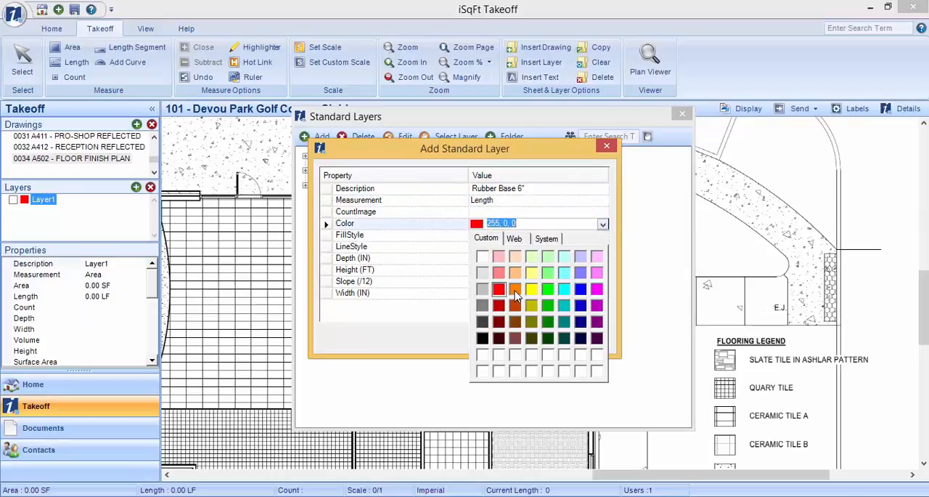
left_click(514, 289)
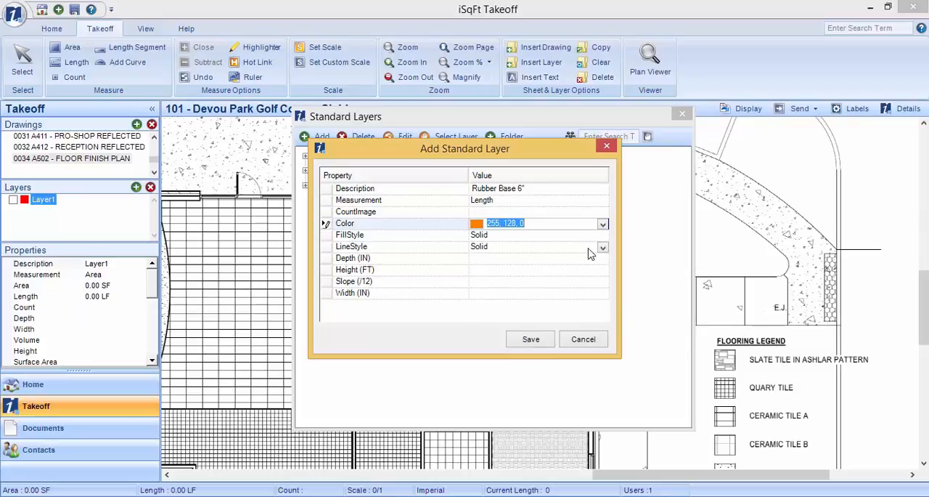
left_click(602, 247)
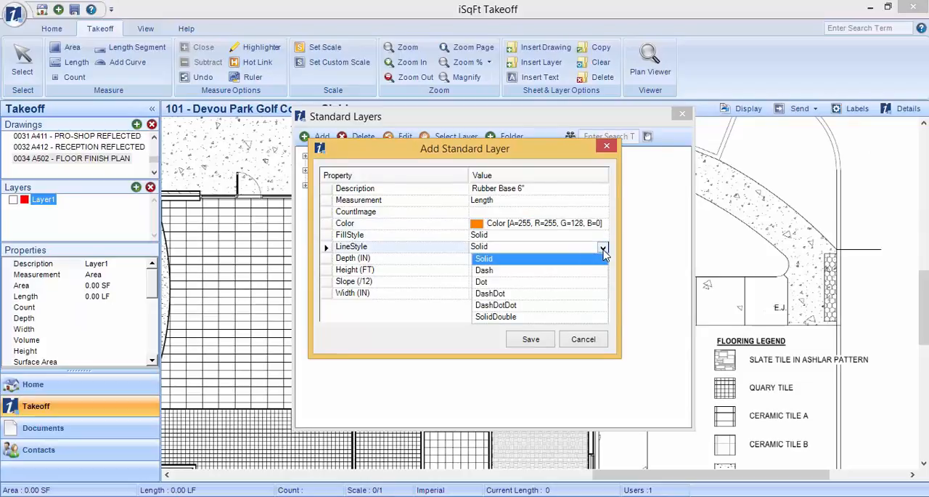
left_click(482, 259)
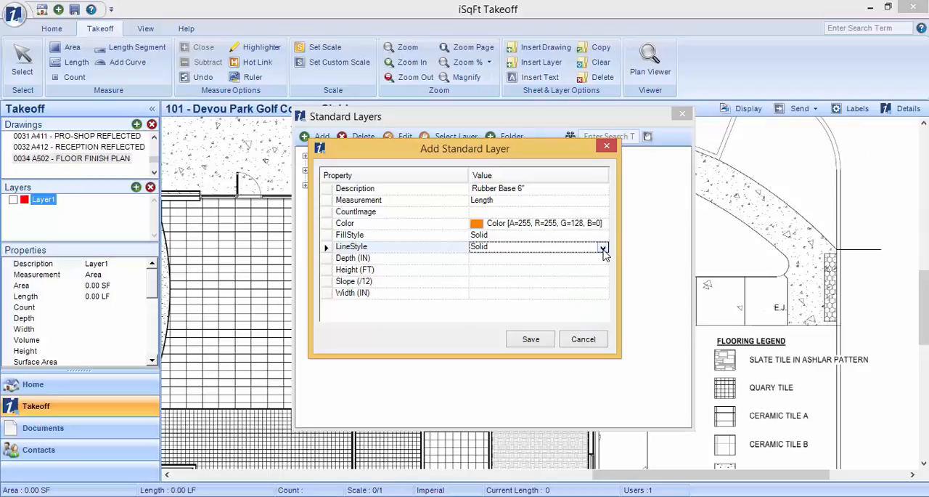
mouse_move(570, 264)
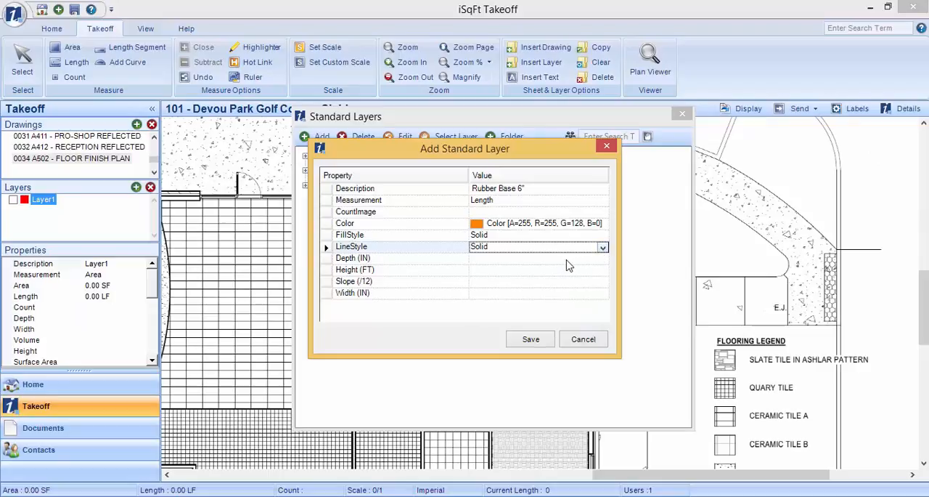
mouse_move(567, 283)
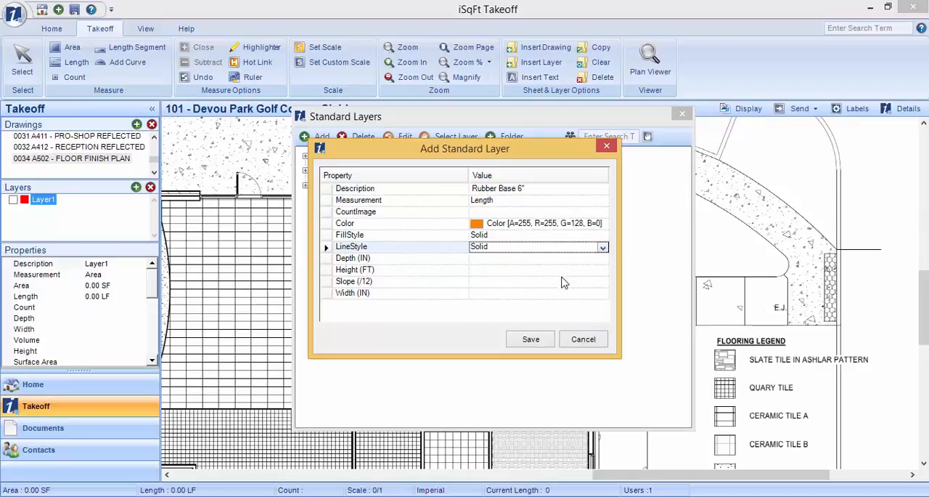
mouse_move(560, 302)
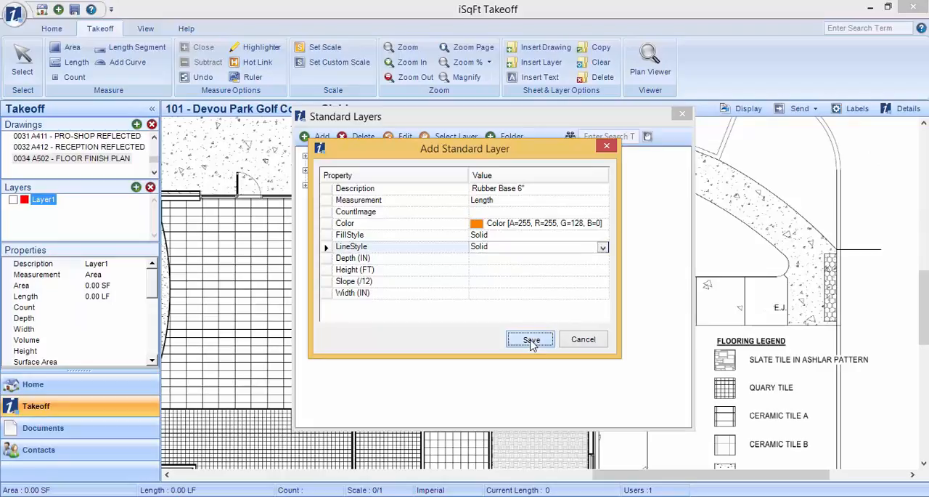
Step: Save Rubber Base 6", add it to the drawing's layers and dismiss the library
left_click(530, 340)
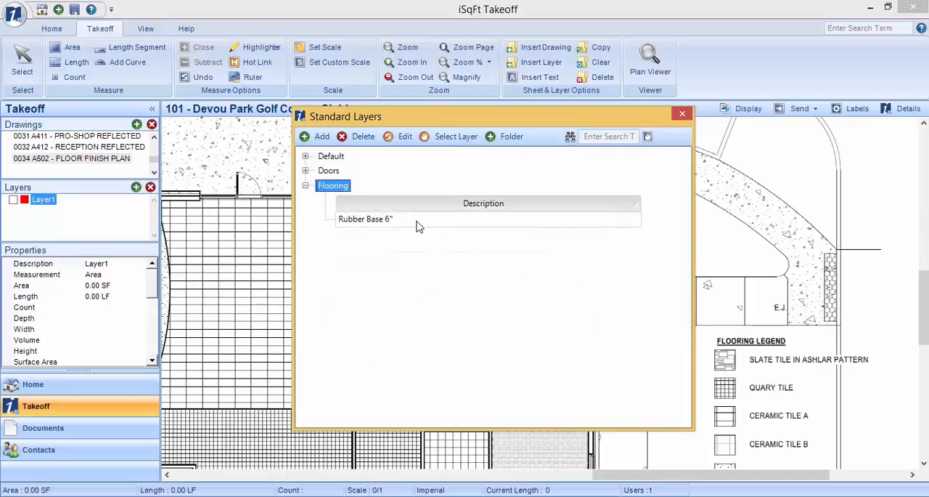
left_click(366, 218)
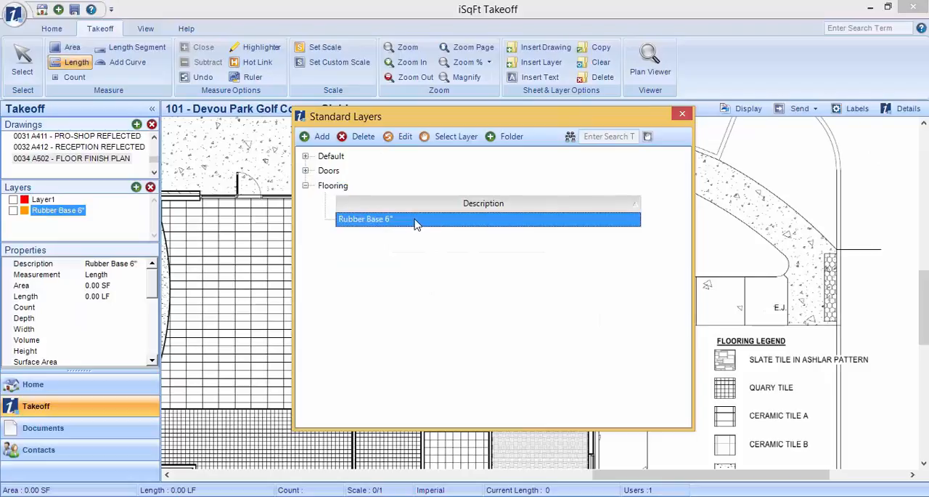
left_click(683, 114)
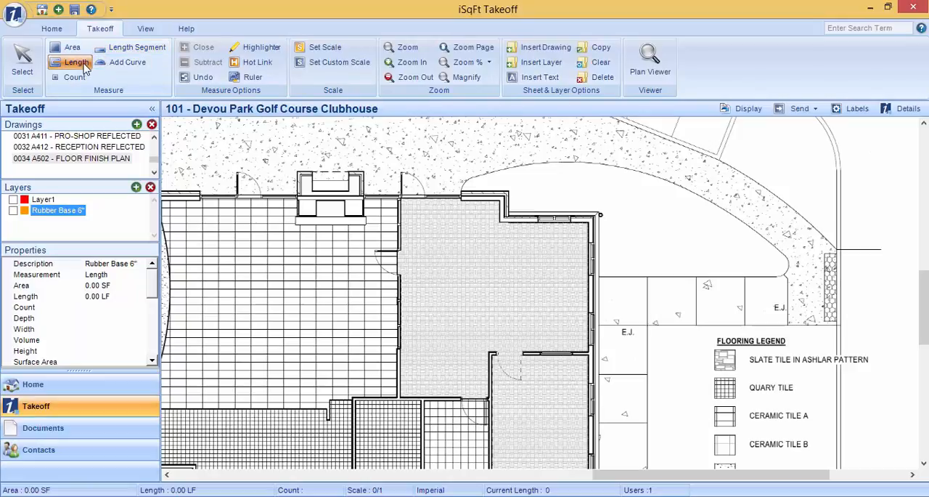
Step: Trace the room's walls as one chained length on Rubber Base 6"
left_click(75, 61)
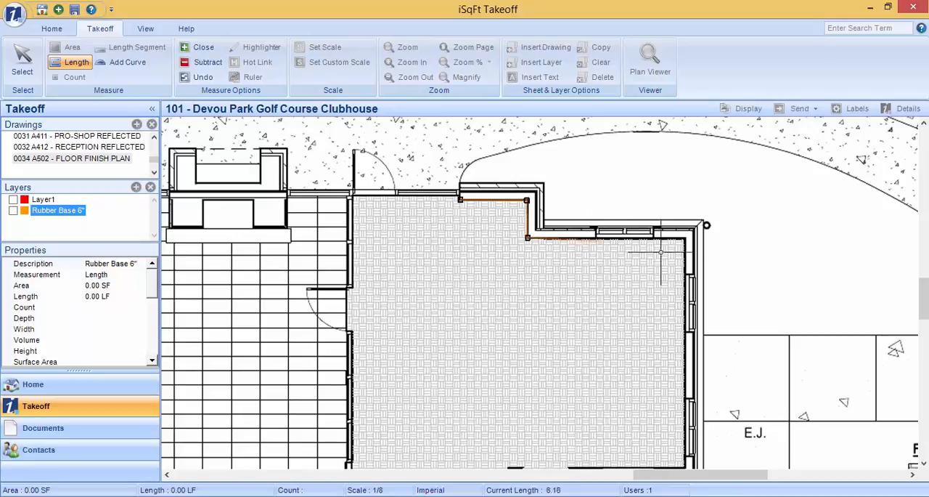
left_click(686, 374)
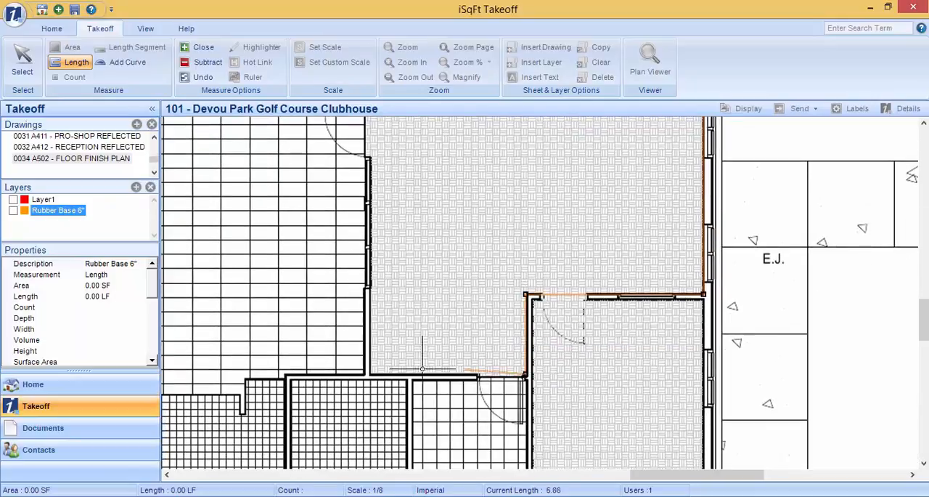
left_click(387, 175)
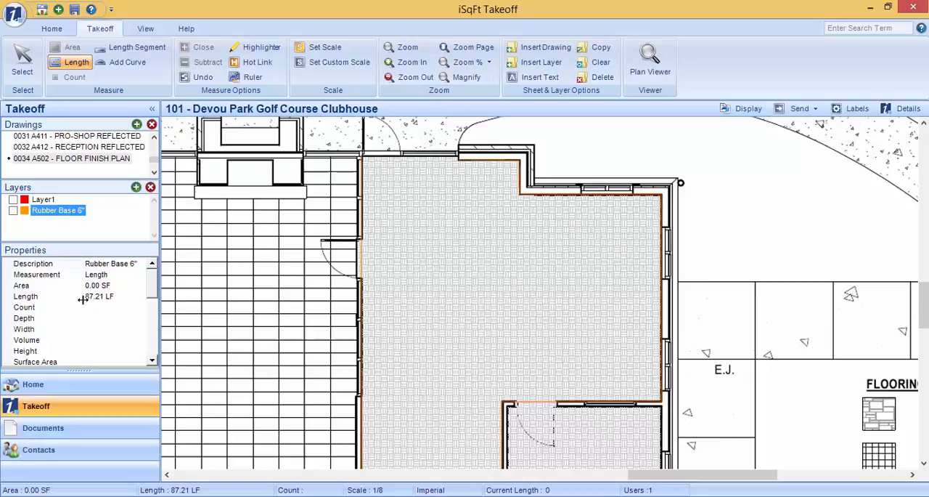
Step: Check the trace's Length and Total Length of 87.21 LF in Properties
left_click(26, 296)
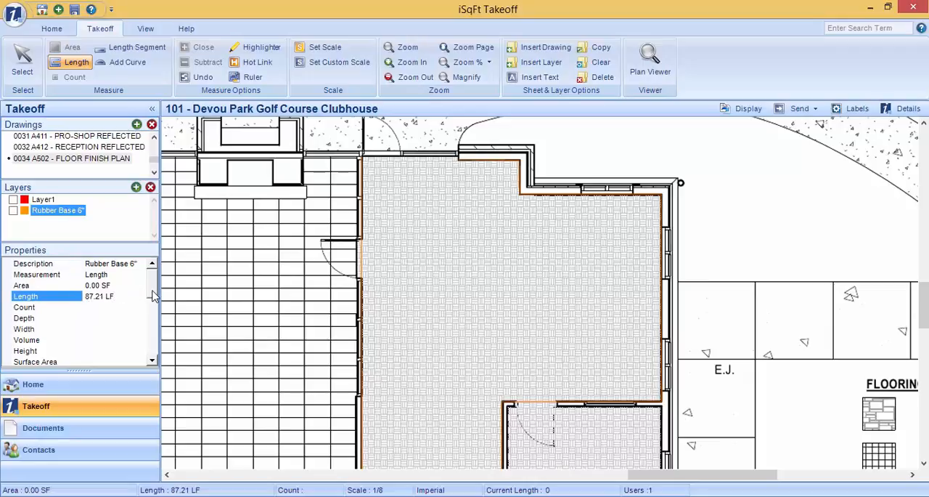
scroll("down", 3)
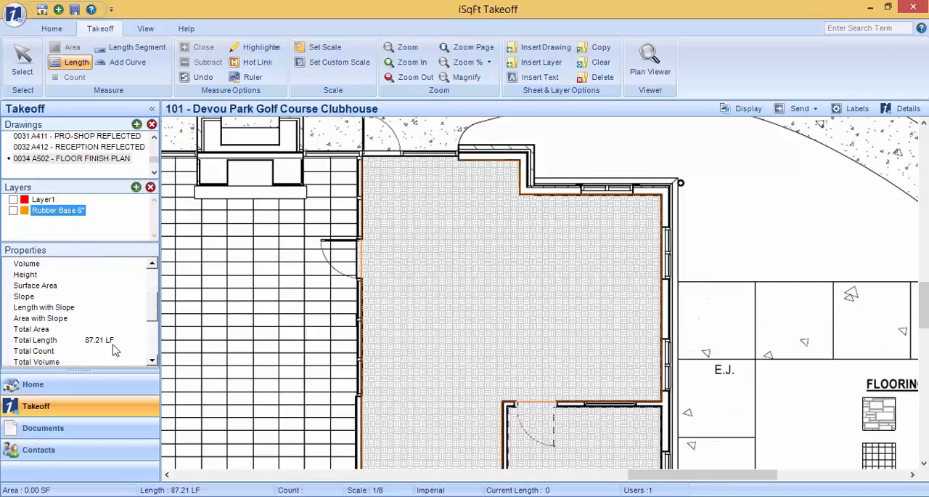
left_click(35, 340)
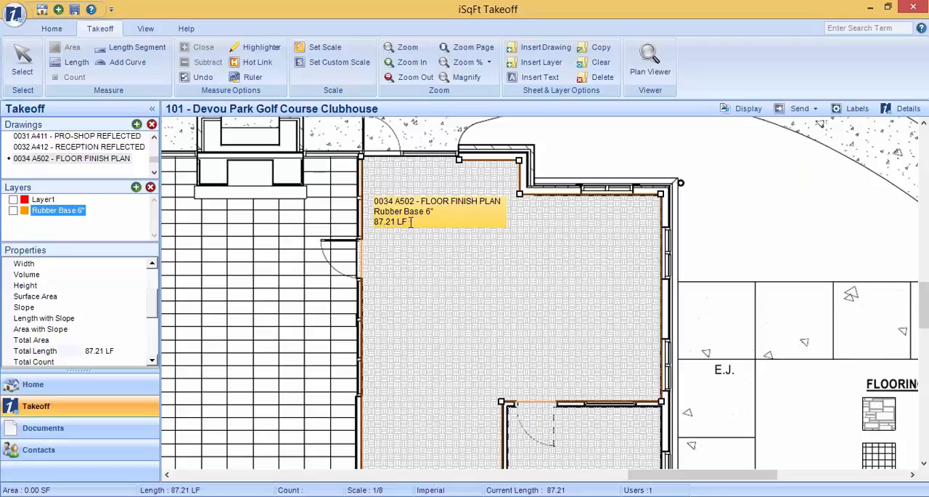
mouse_move(433, 264)
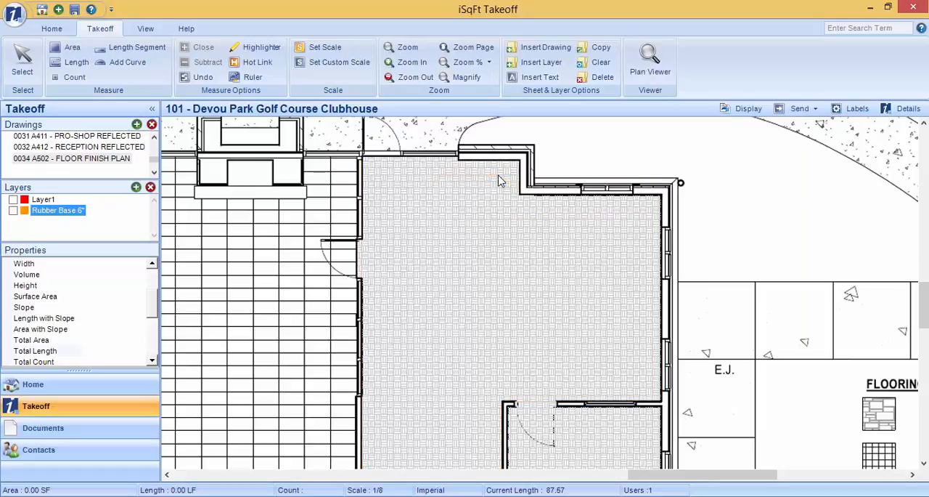
mouse_move(496, 183)
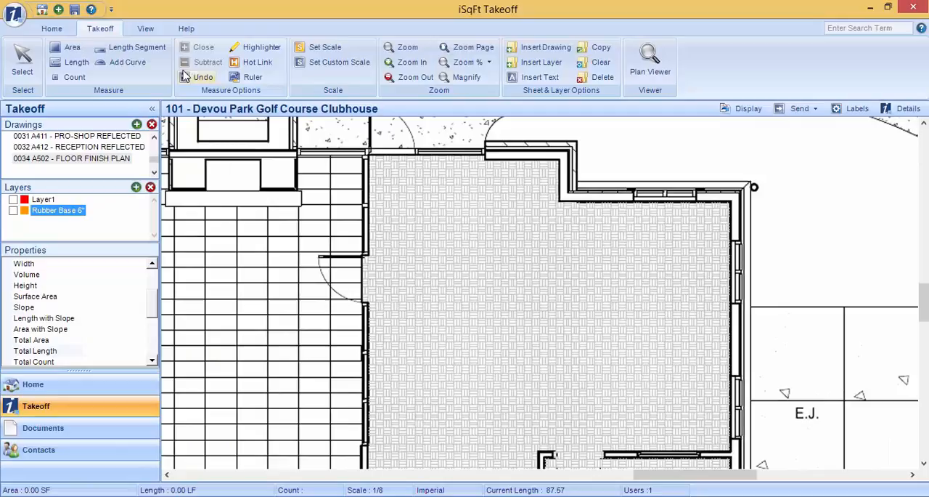
Step: Switch to the Length Segment tool for measuring walls separately
left_click(136, 47)
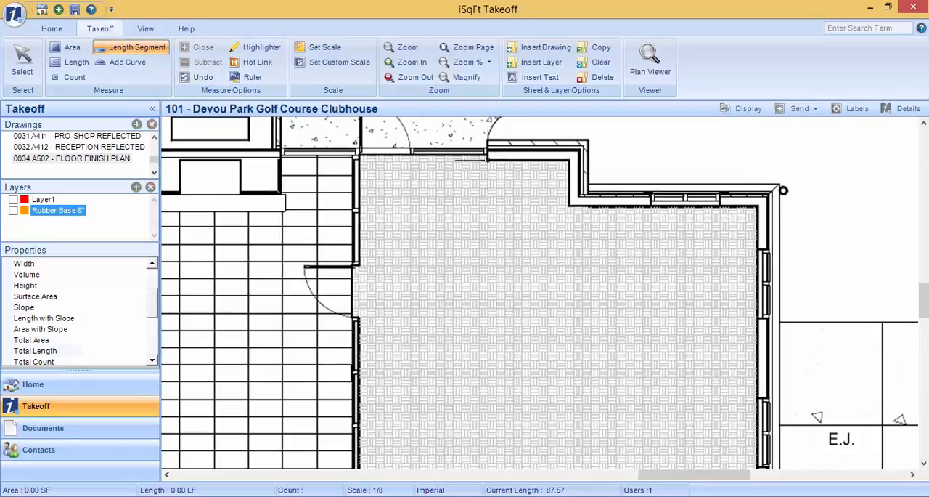
Step: Measure the top, right, lower and left walls as separate segments, totalling 87.50 LF
left_click_drag(488, 159, 569, 158)
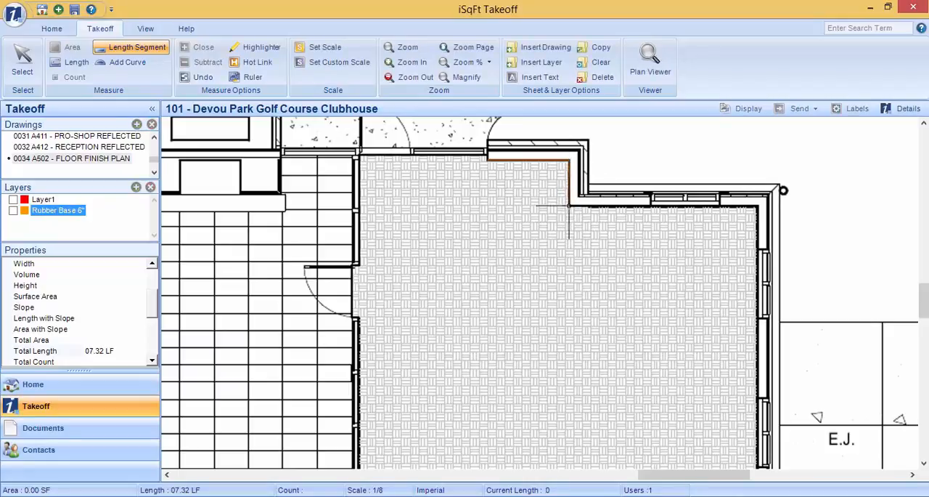
left_click(758, 209)
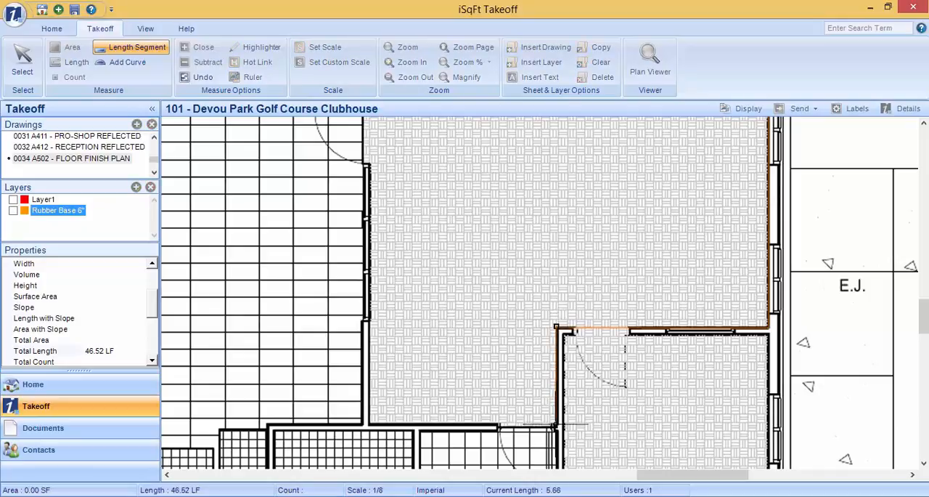
left_click(555, 424)
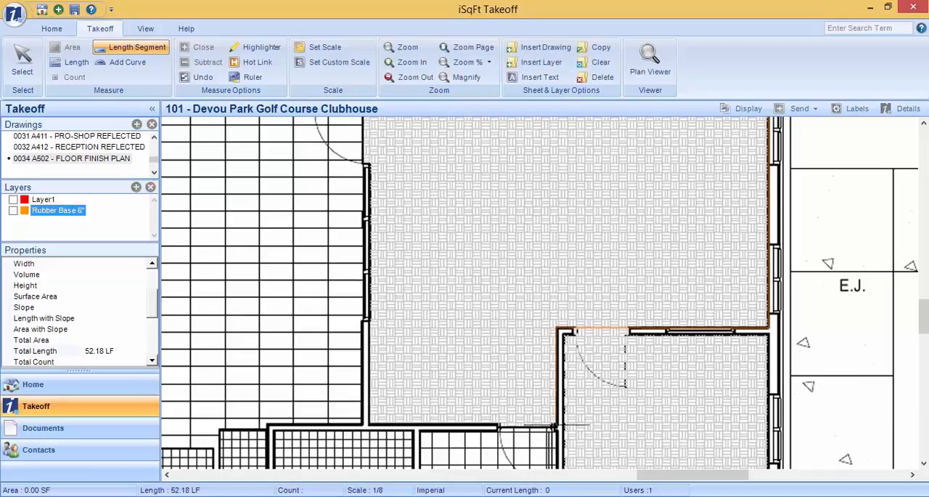
left_click_drag(371, 424, 555, 424)
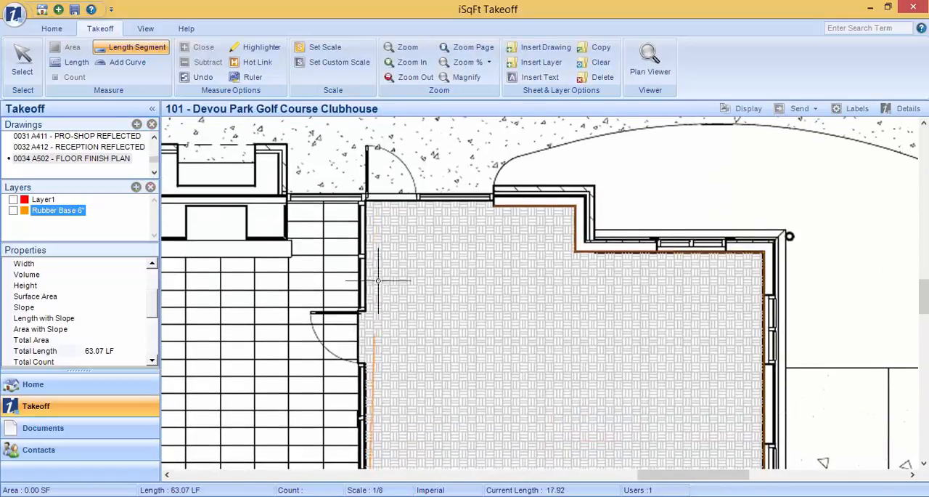
left_click(381, 201)
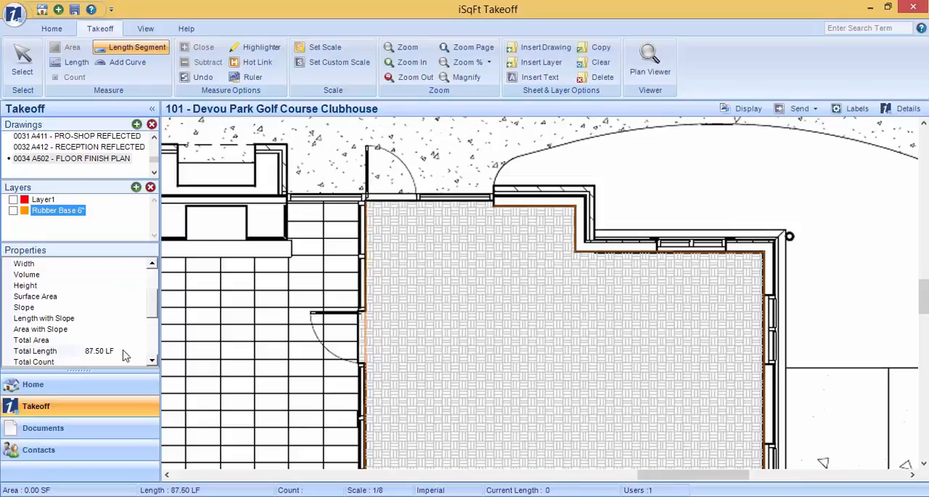
Step: Select the 4.74 LF top-wall segment so it can be deleted, leaving 82.76 LF
left_click(34, 351)
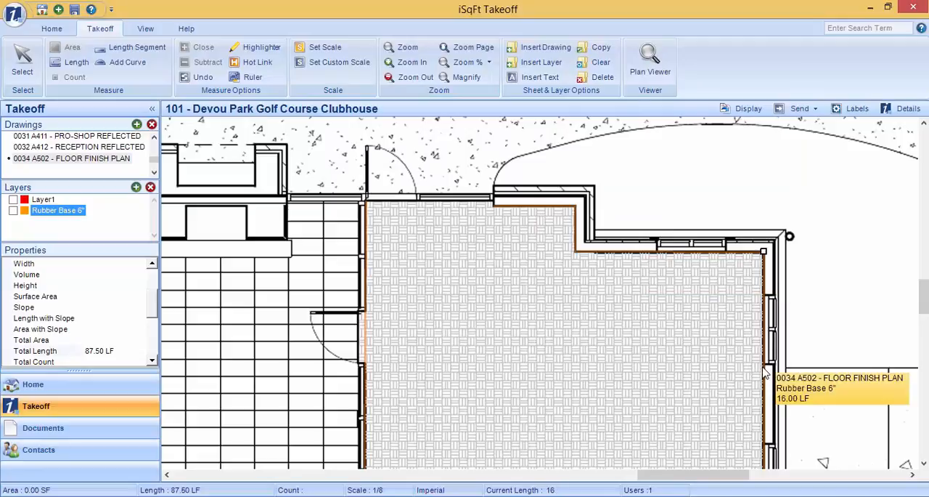
mouse_move(551, 214)
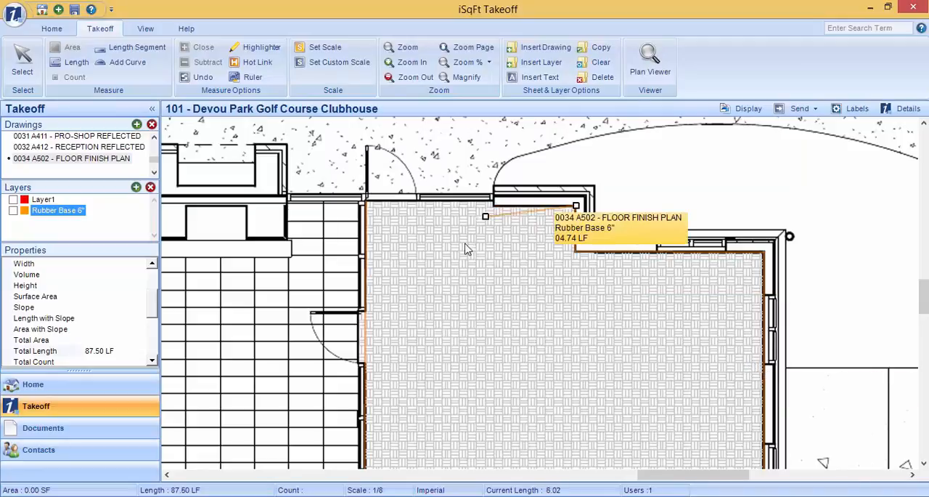
left_click(564, 212)
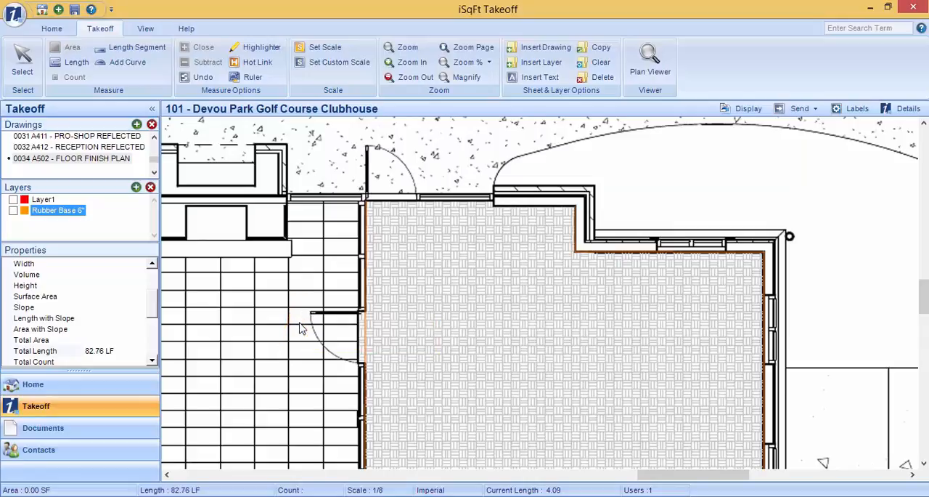
mouse_move(303, 334)
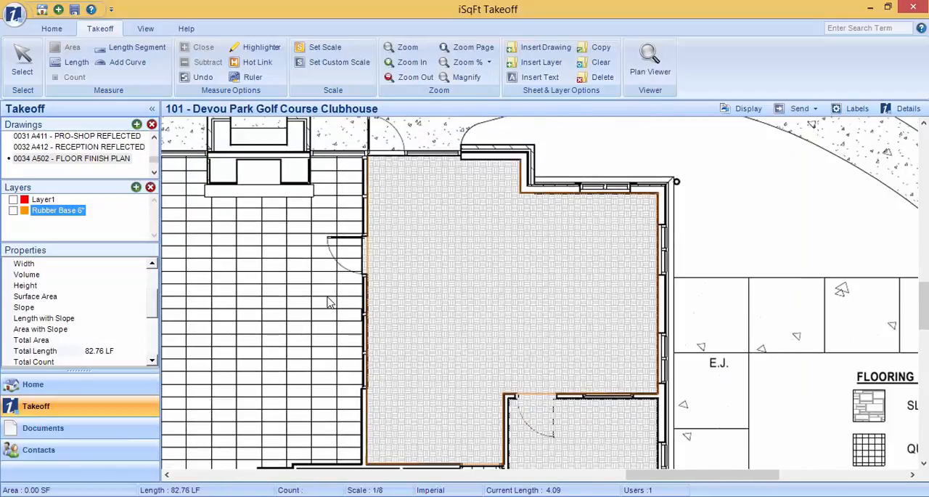
mouse_move(328, 293)
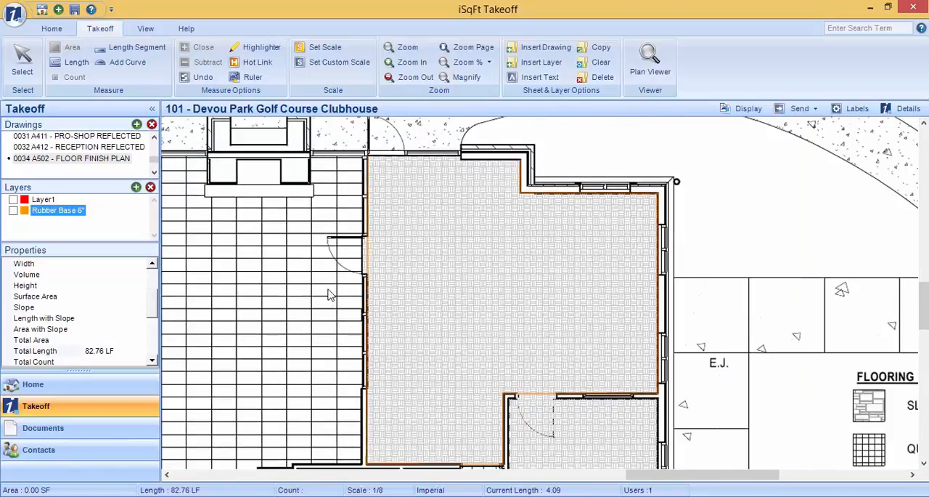